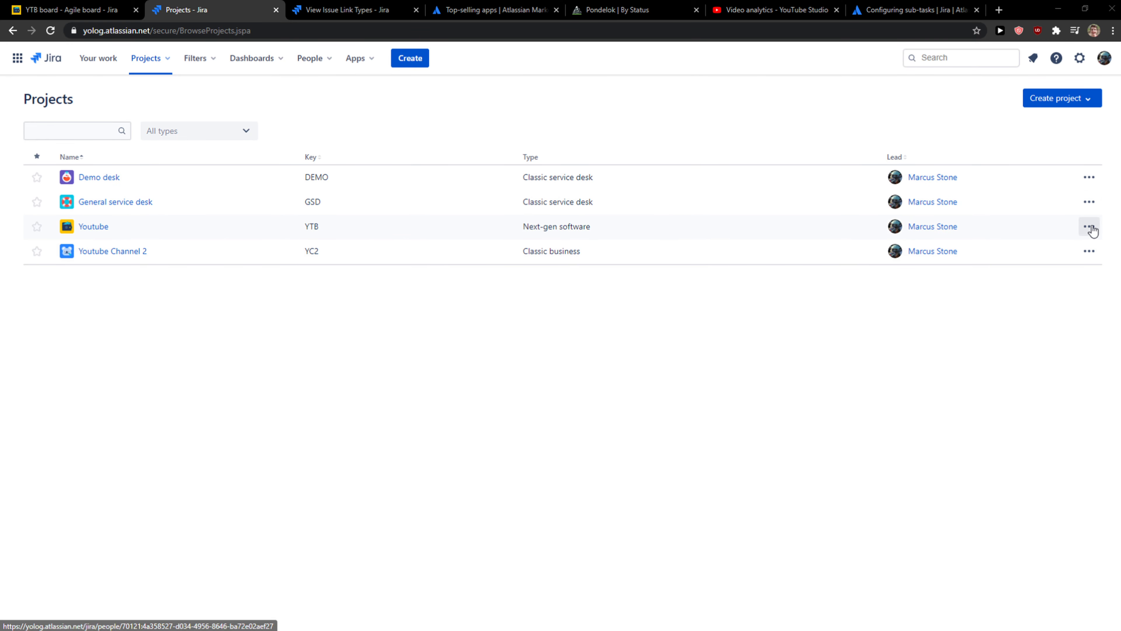
Sort the projects list by Lead descending so Youtube Channel 2 sits above Youtube.
{"action": "left_click", "coordinate": [895, 157]}
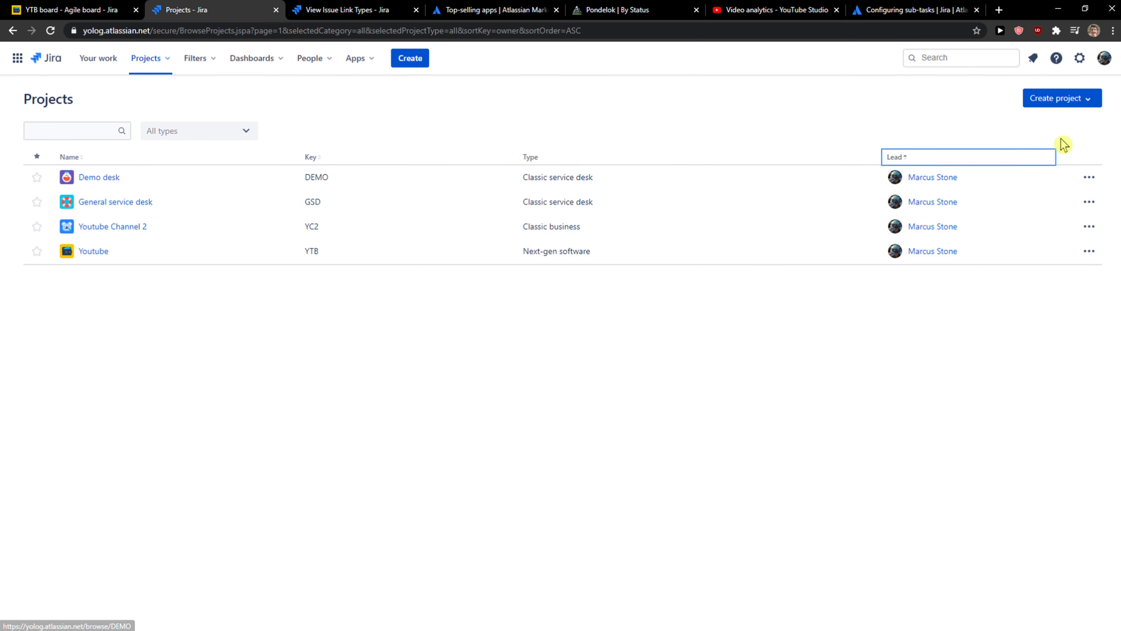
{"action": "left_click", "coordinate": [895, 157]}
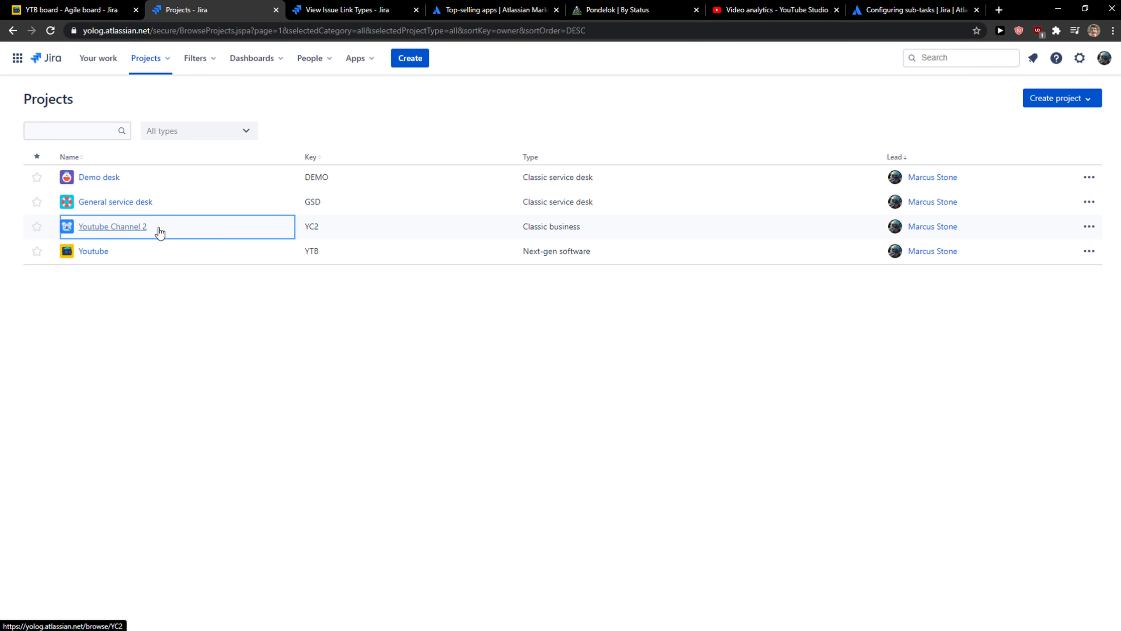
Show the project-type help on Youtube Channel 2's settings Details page.
{"action": "left_click", "coordinate": [113, 226]}
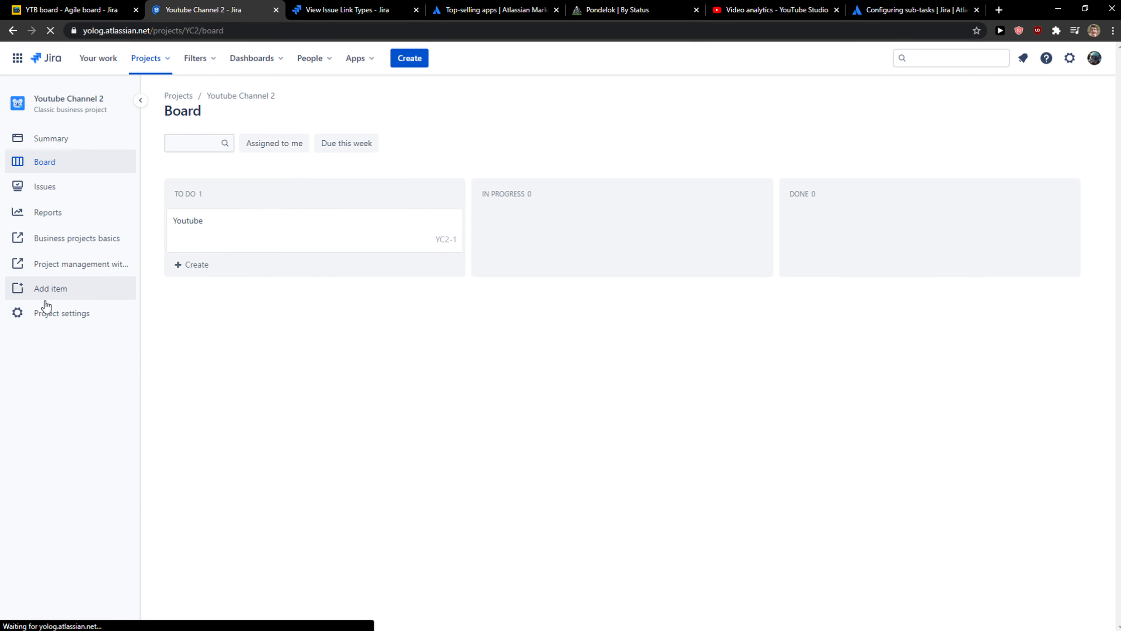
{"action": "left_click", "coordinate": [61, 313]}
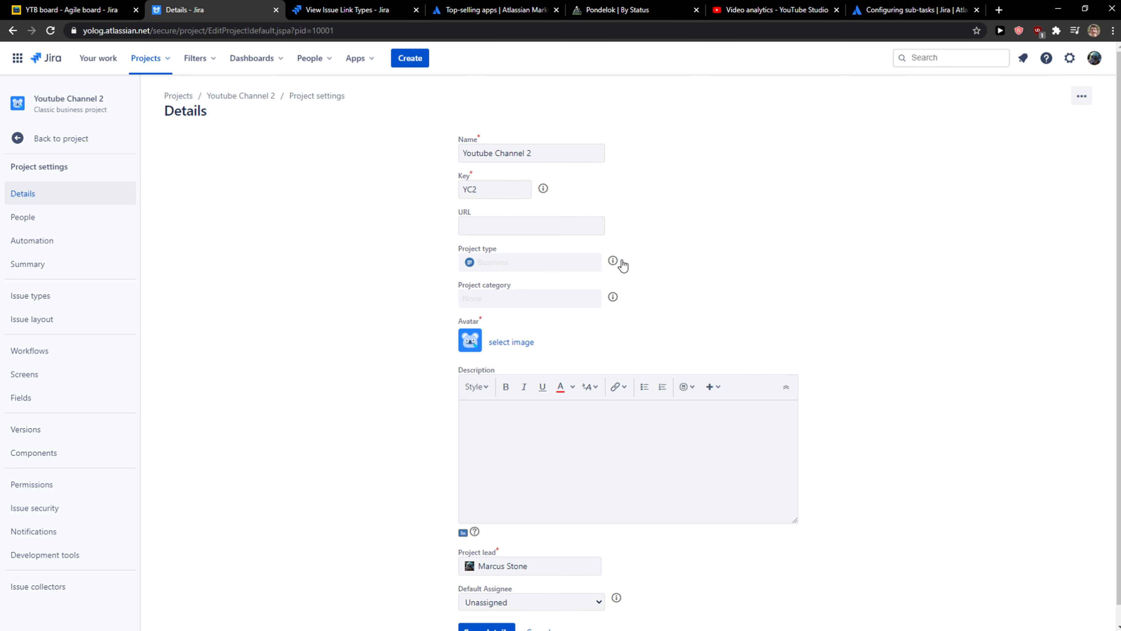
{"action": "mouse_move", "coordinate": [576, 304]}
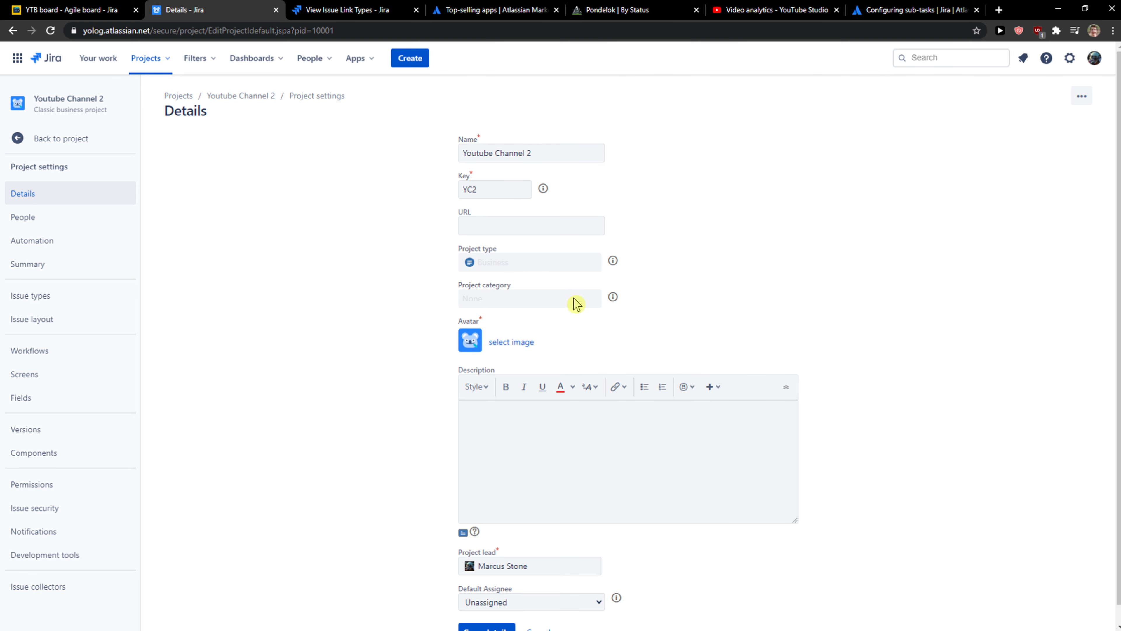
{"action": "mouse_move", "coordinate": [615, 261]}
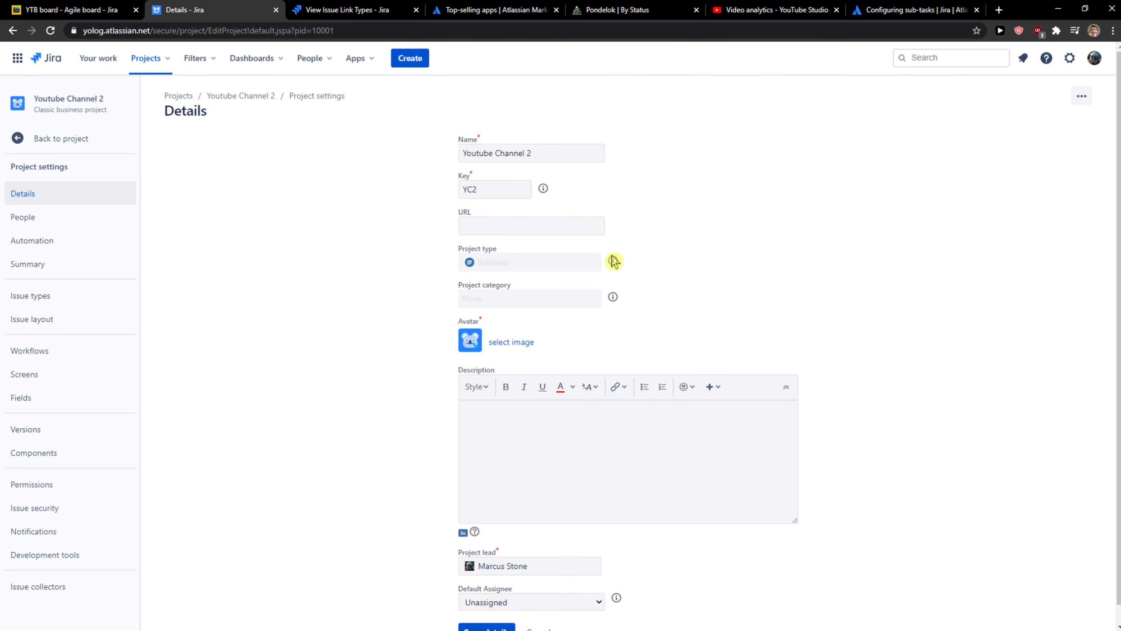
{"action": "left_click", "coordinate": [614, 261]}
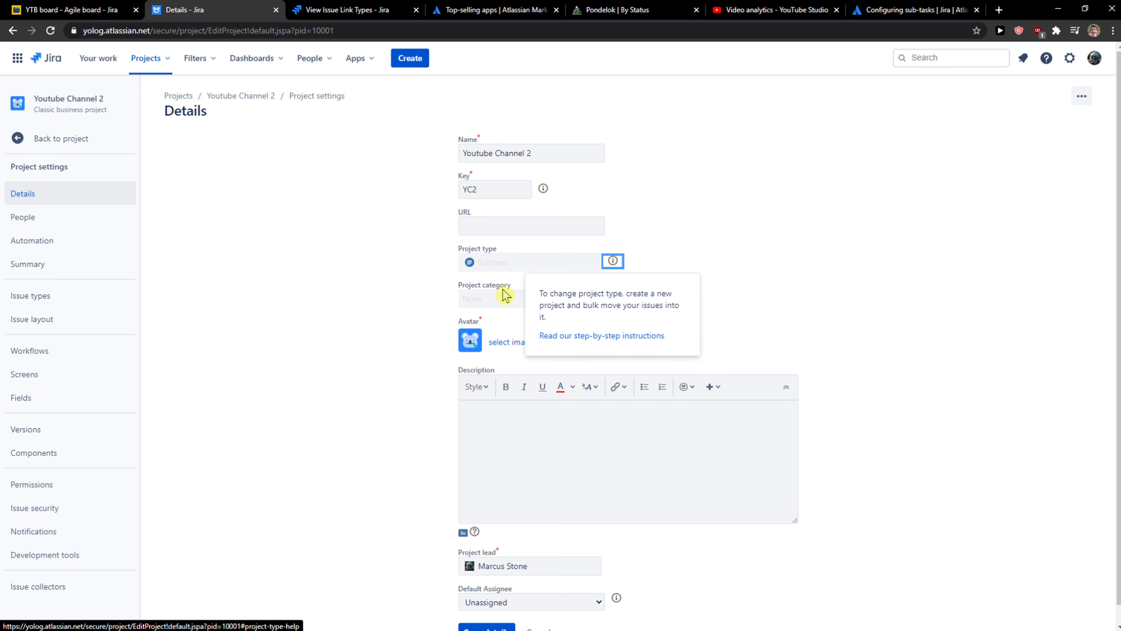